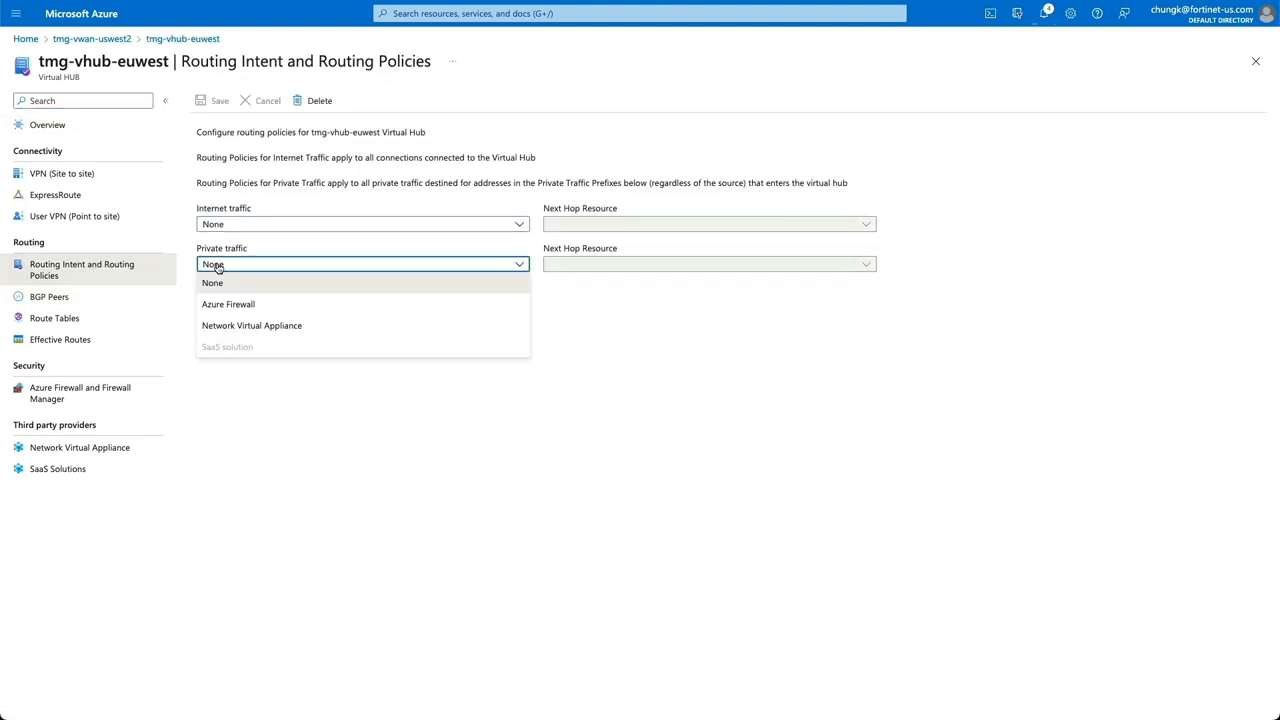
# Step: View the vWAN hub FortiGate's dashboard, then go to its provisioning templates
pyautogui.click(252, 324)
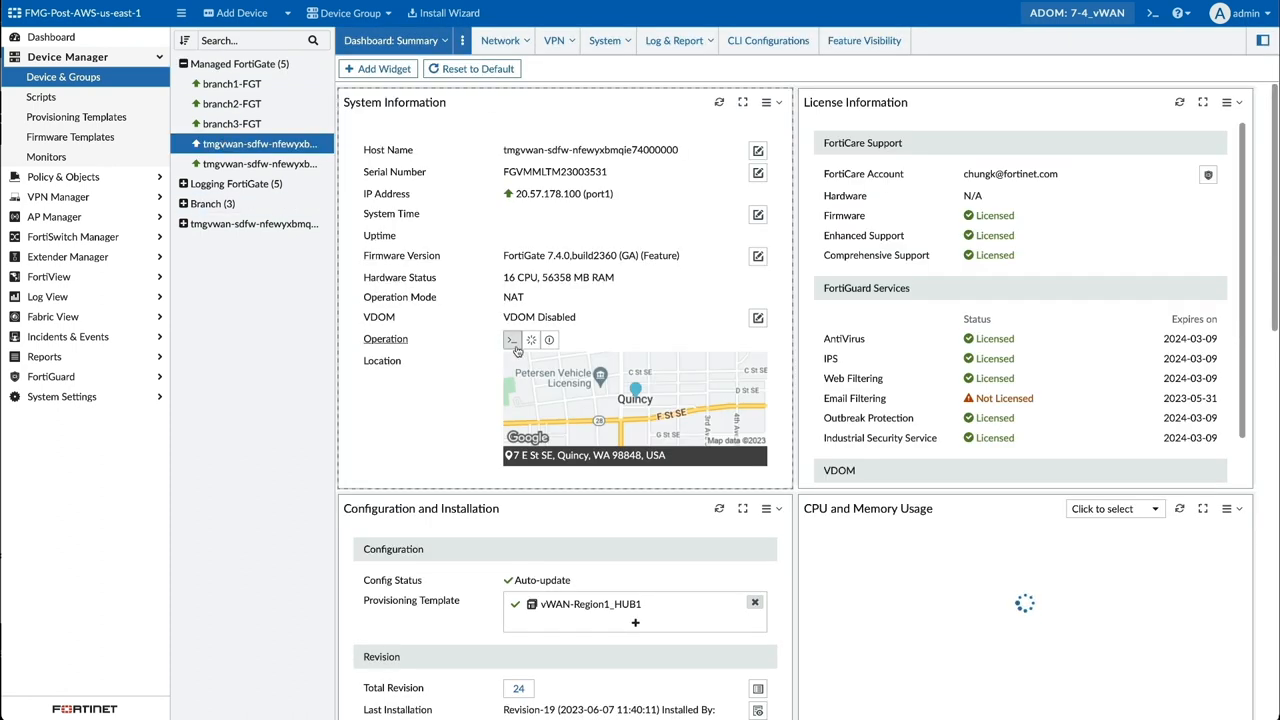
pyautogui.click(512, 340)
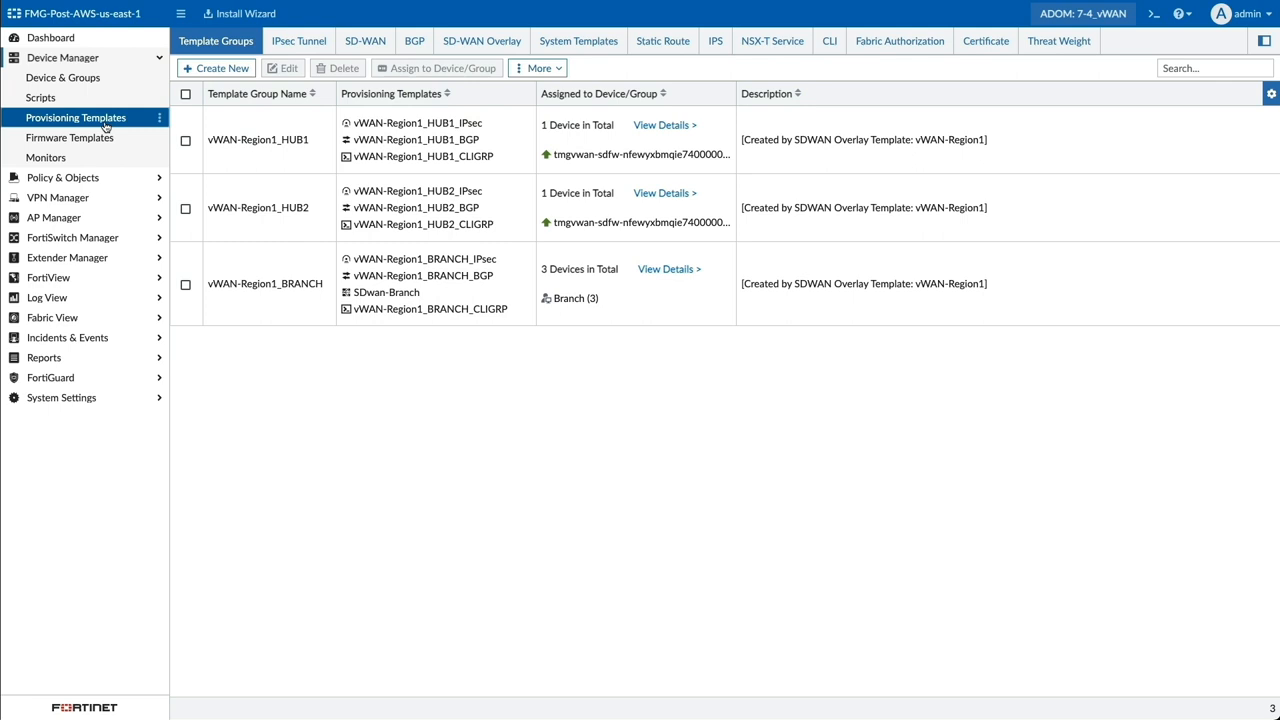
# Step: Show the IPsec tunnel templates listing the vWAN-Region1 BRANCH, HUB1 and HUB2 tunnels
pyautogui.click(480, 40)
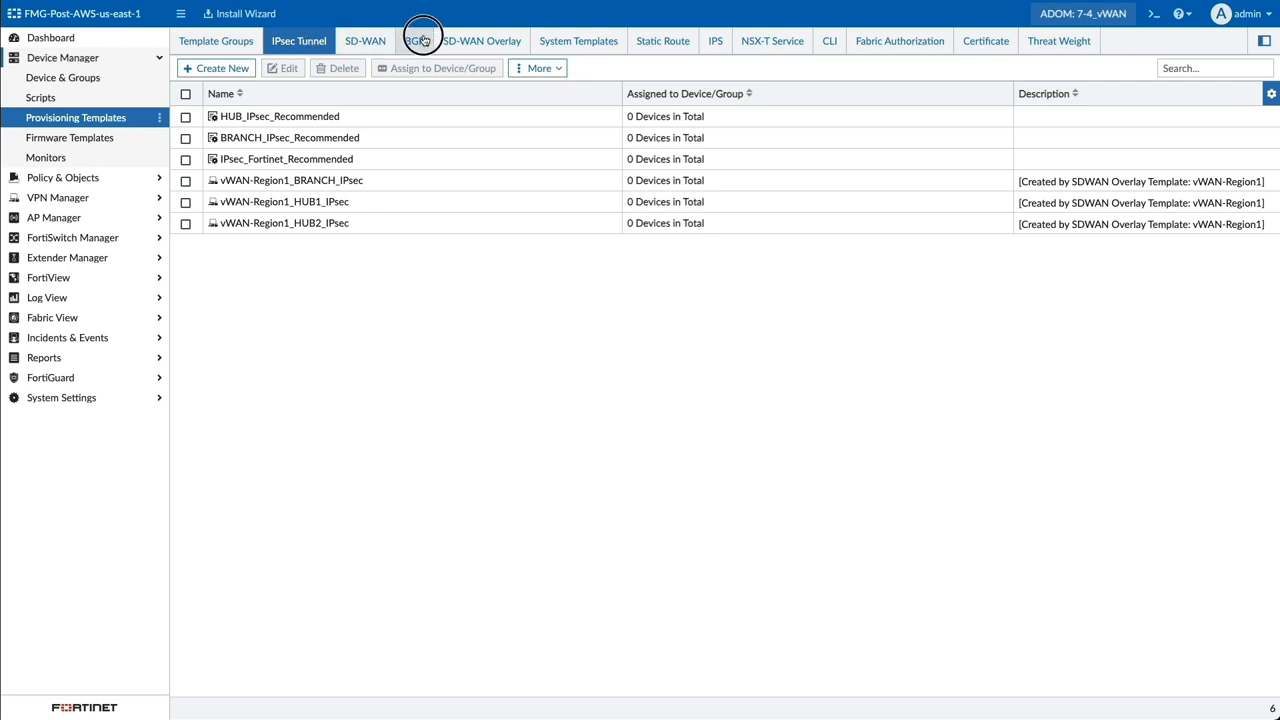
# Step: Show the SD-WAN templates and the SDwan-Branch template's HUB1 zone
pyautogui.click(828, 40)
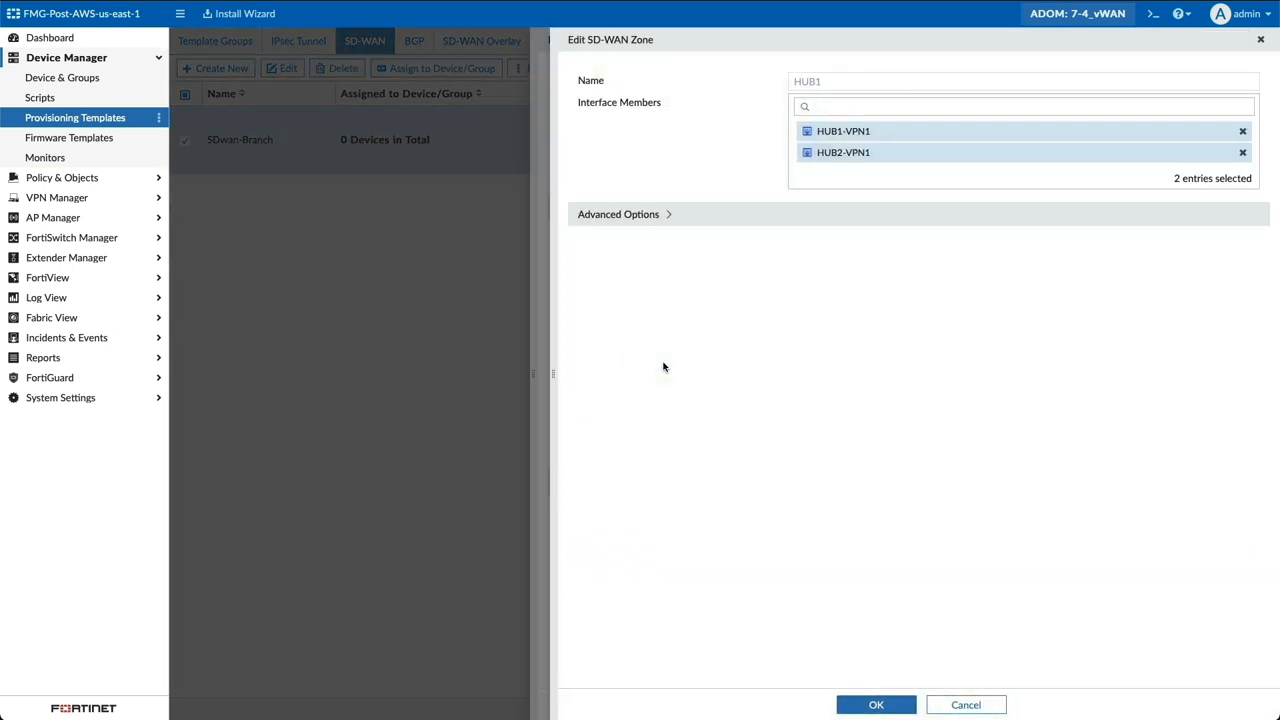
# Step: Show the HUB1 zone's interface member choices: HUB1-VPN1, HUB2-VPN1 selected, port1 unselected
pyautogui.click(1020, 106)
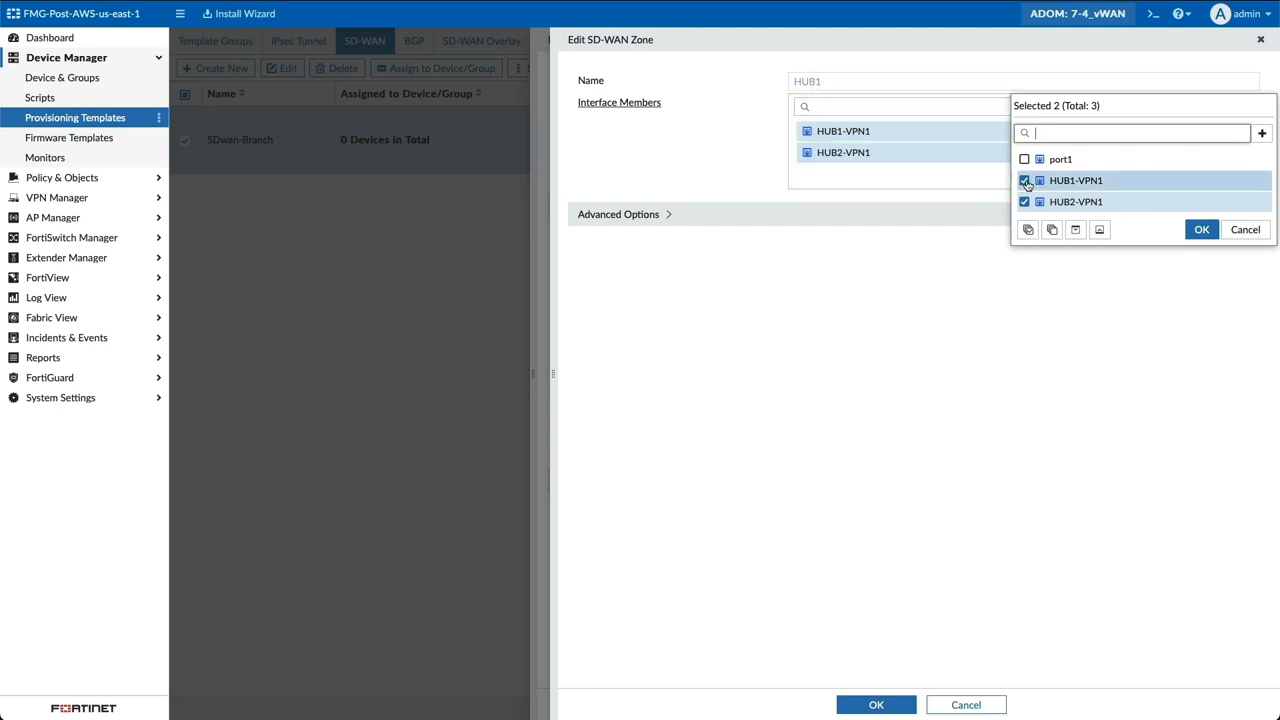